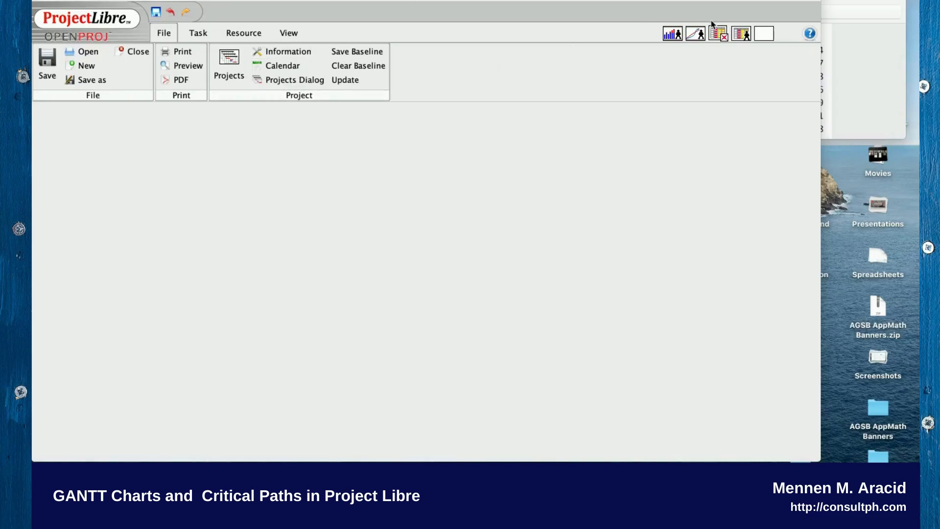
{"action": "mouse_move", "coordinate": [767, 392]}
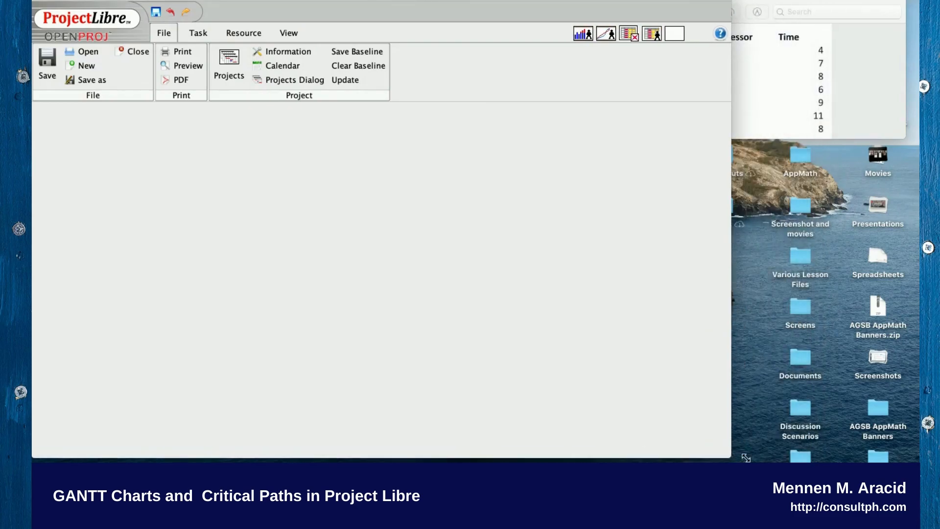
Narrow the ProjectLibre window so the activity reference table stays visible beside it
{"action": "left_click_drag", "start_coordinate": [726, 452], "coordinate": [745, 459]}
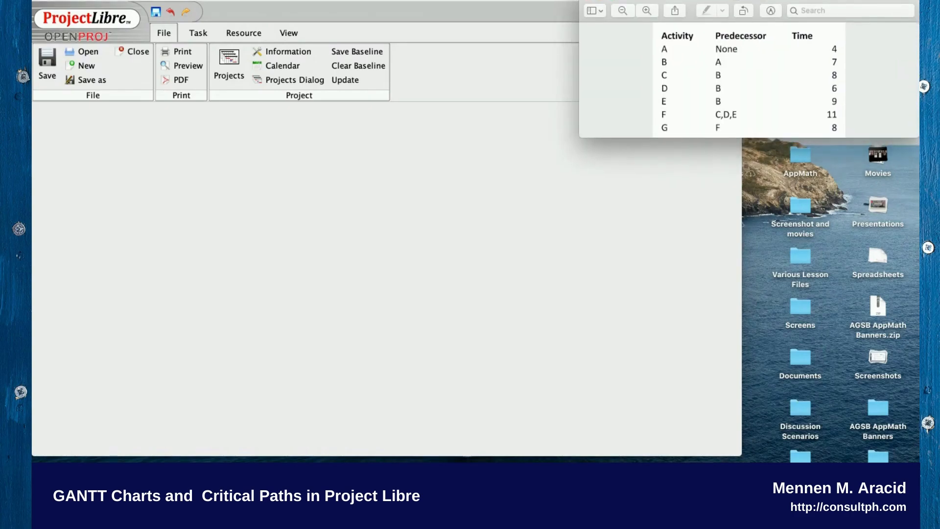
{"action": "mouse_move", "coordinate": [502, 174]}
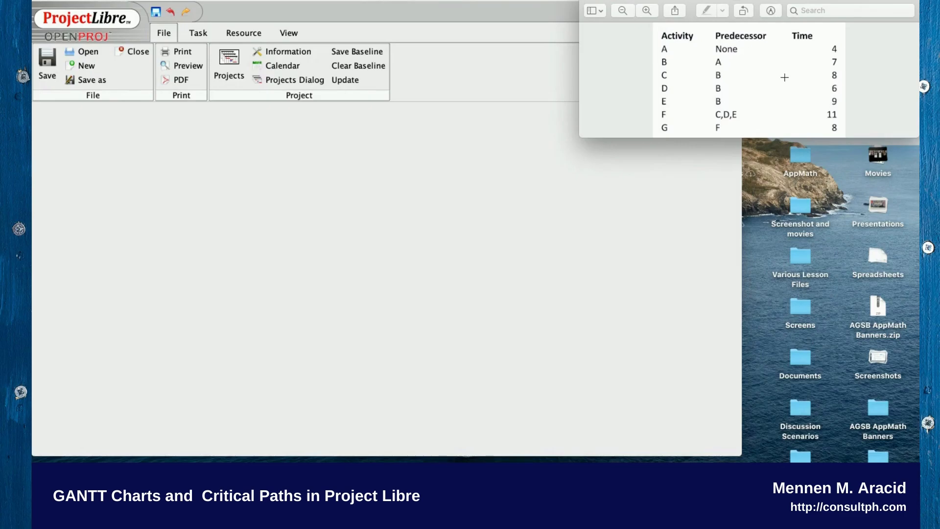
{"action": "mouse_move", "coordinate": [612, 183]}
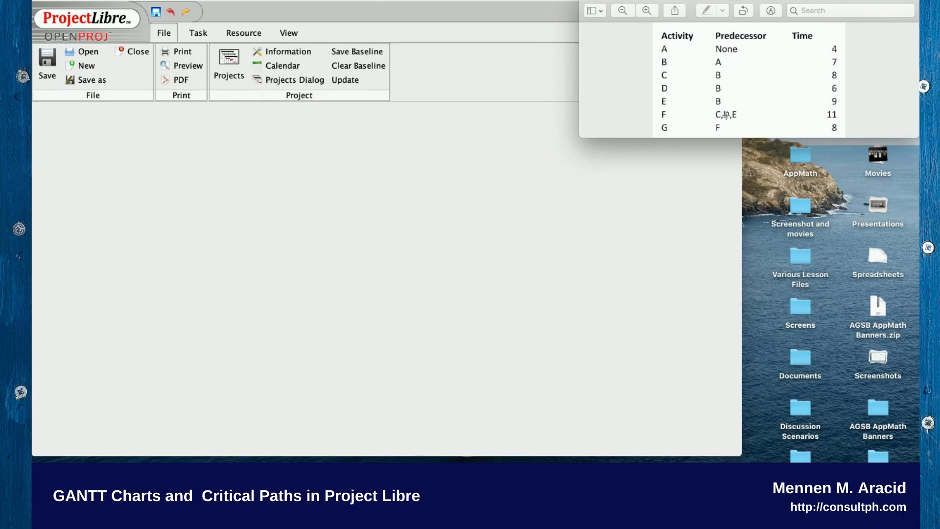
{"action": "mouse_move", "coordinate": [435, 26]}
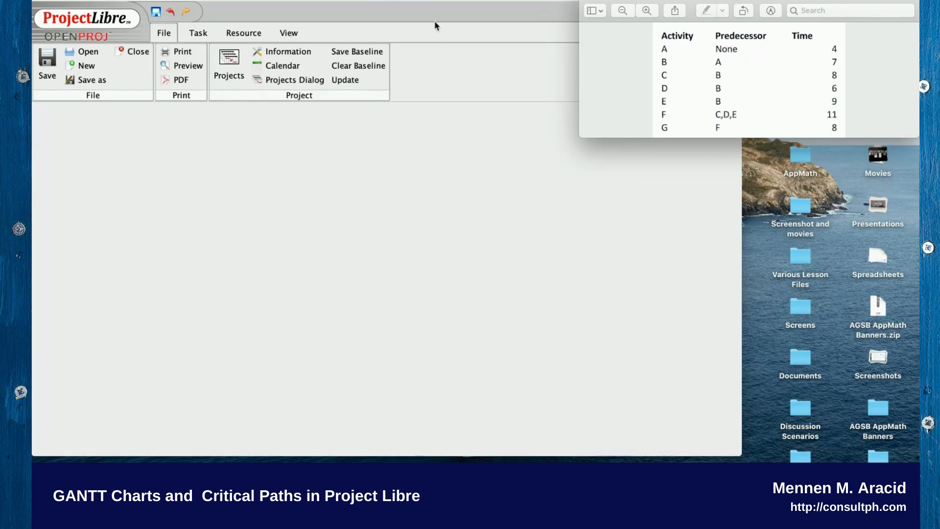
{"action": "mouse_move", "coordinate": [518, 144]}
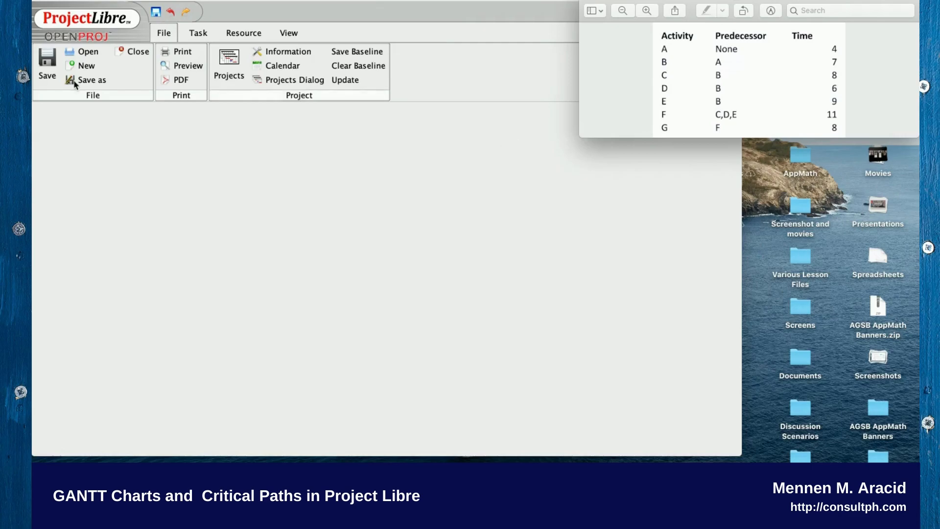
Create a new project named 'Test 1' with manager 'MMA'
{"action": "left_click", "coordinate": [86, 66]}
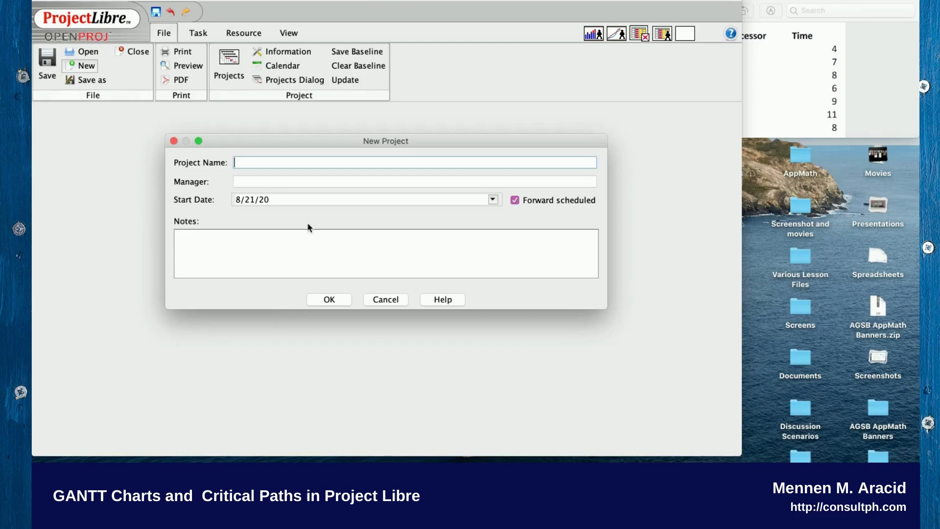
{"action": "type", "text": "Test 1"}
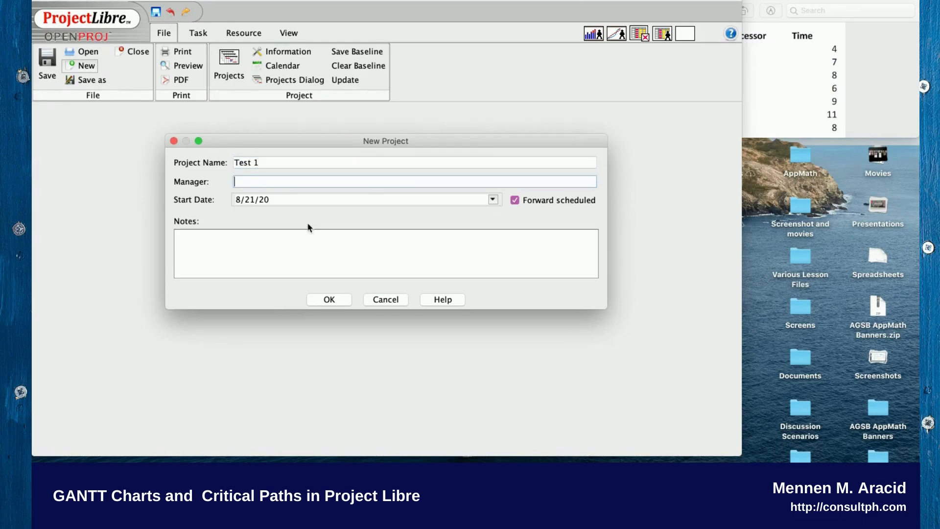
{"action": "type", "text": "MMA"}
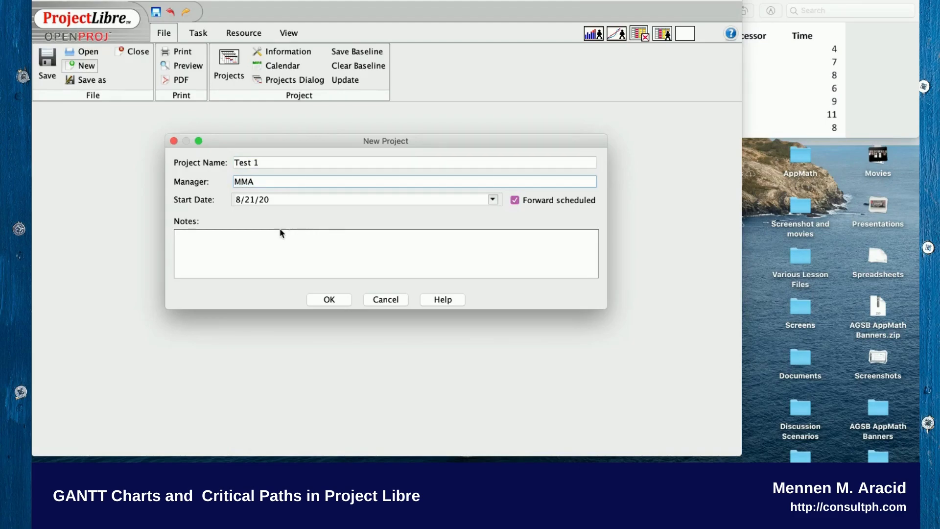
{"action": "mouse_move", "coordinate": [258, 196]}
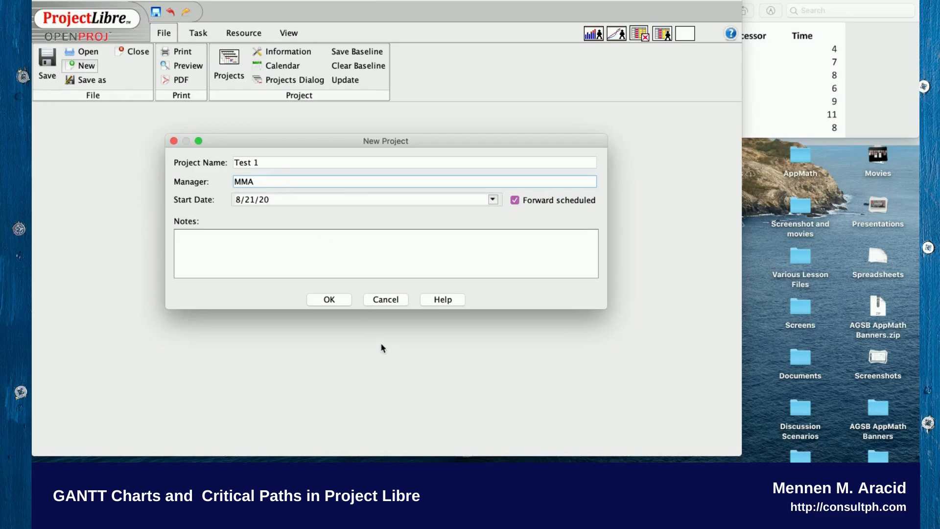
{"action": "left_click", "coordinate": [328, 299]}
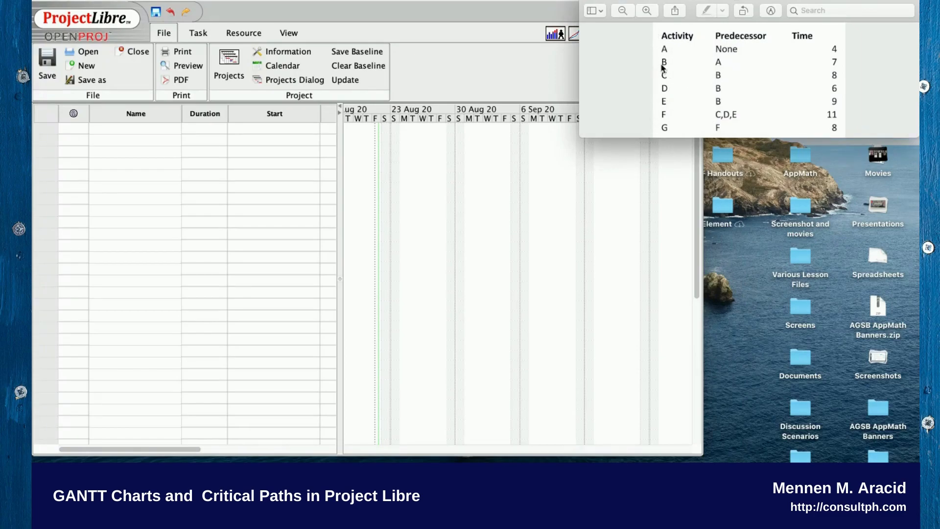
{"action": "mouse_move", "coordinate": [378, 222]}
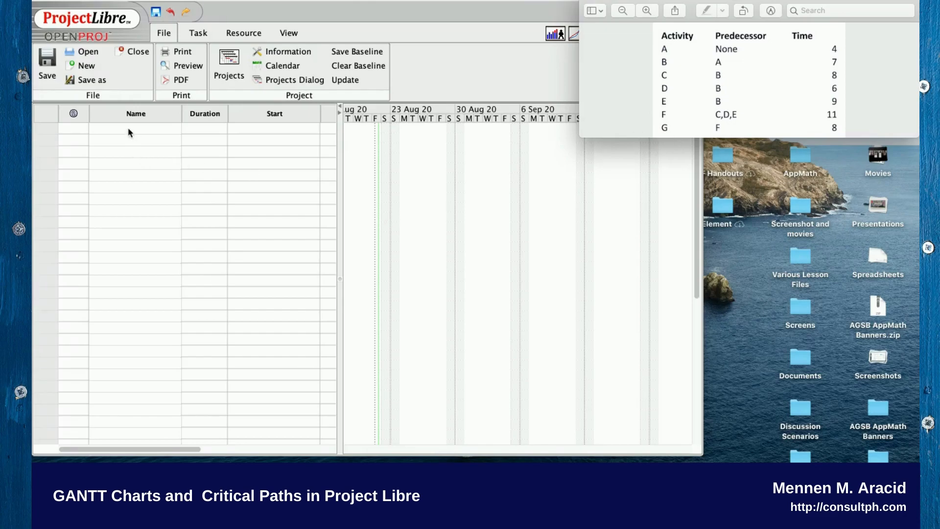
Enter task names A through G in the Gantt table's Name column
{"action": "left_click", "coordinate": [134, 128]}
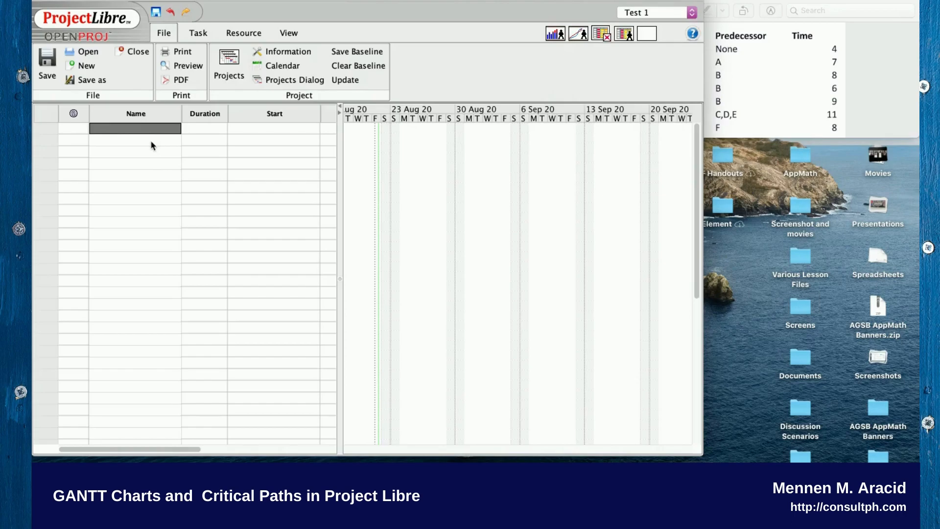
{"action": "type", "text": "A"}
{"action": "left_click", "coordinate": [135, 139]}
{"action": "type", "text": "B"}
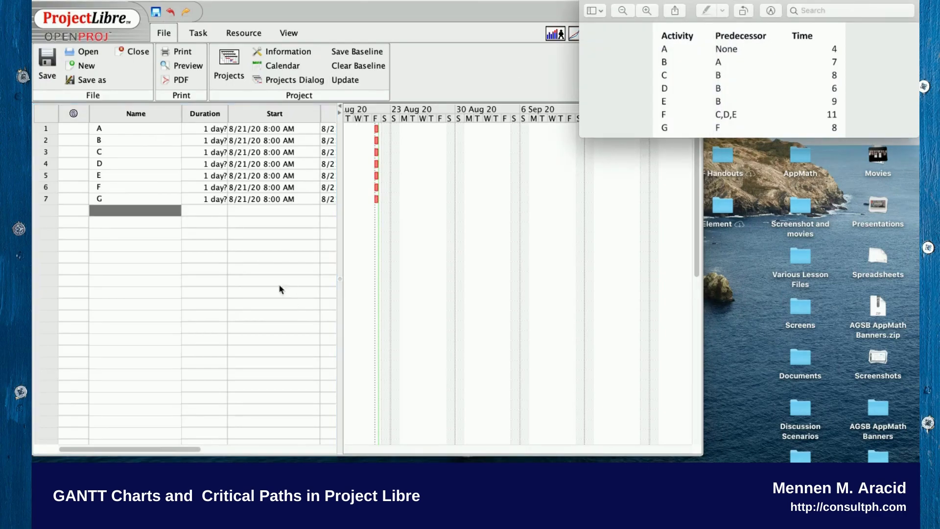
{"action": "mouse_move", "coordinate": [345, 288]}
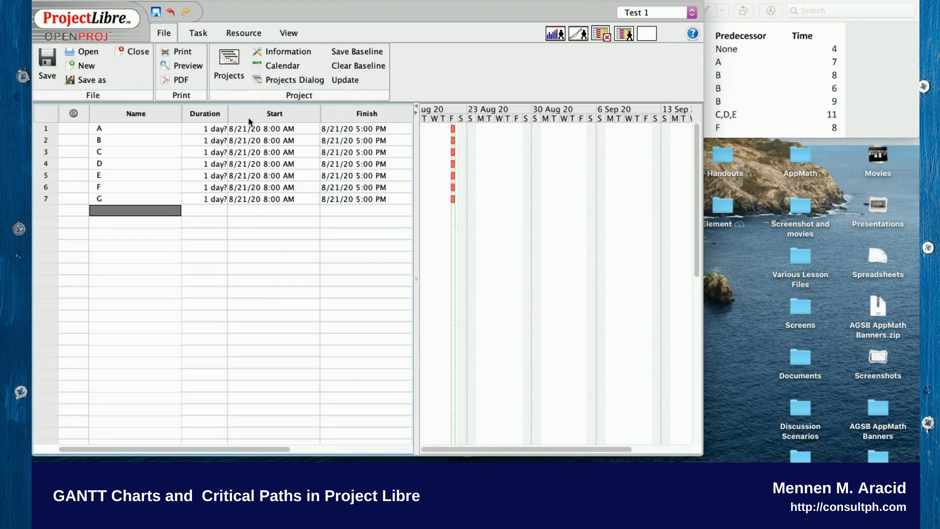
Hide the Start and Finish columns so Predecessors follows Duration
{"action": "right_click", "coordinate": [274, 128]}
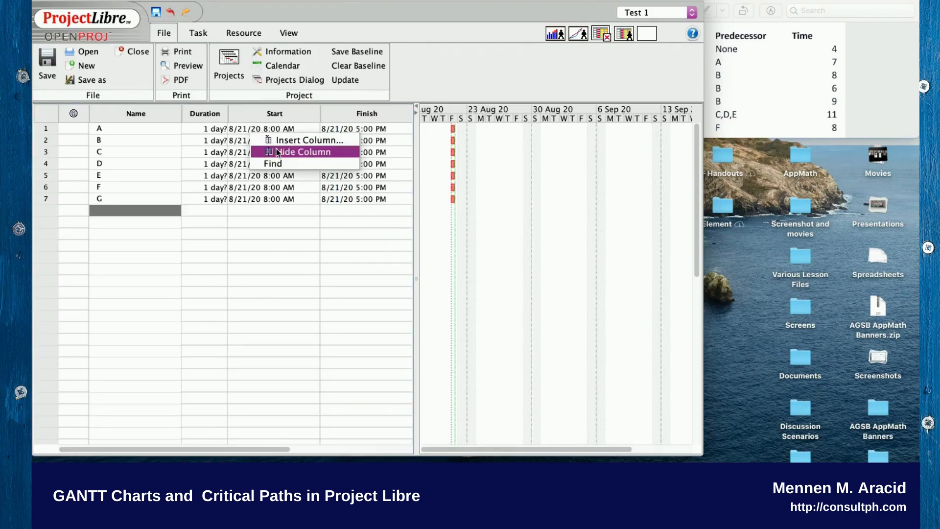
{"action": "left_click", "coordinate": [299, 152]}
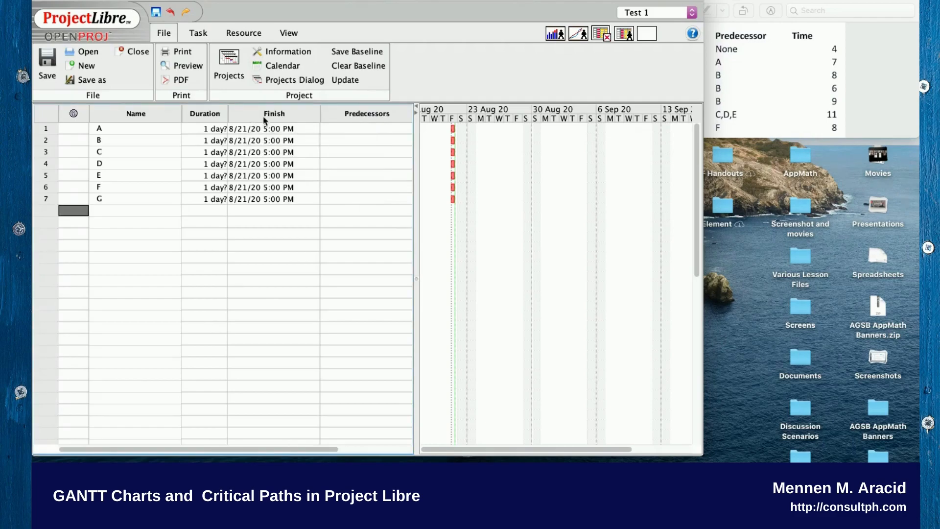
{"action": "right_click", "coordinate": [274, 128]}
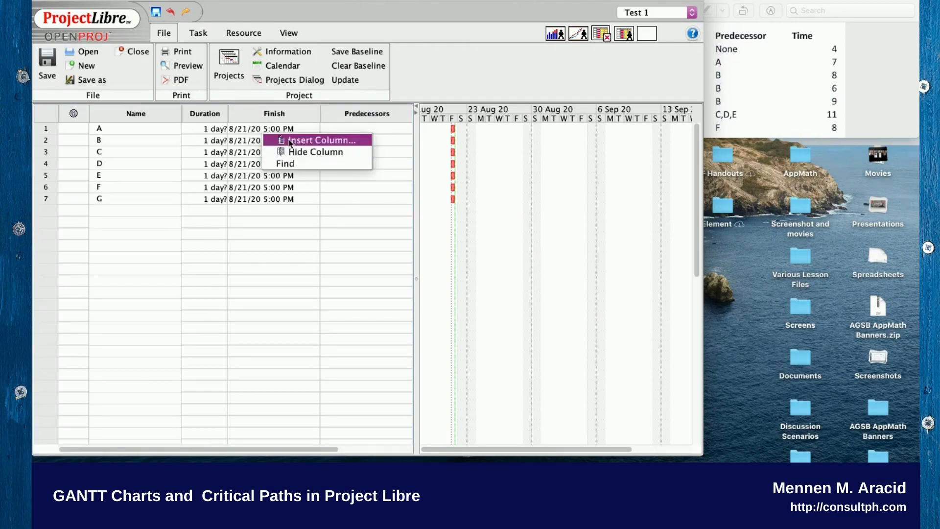
{"action": "mouse_move", "coordinate": [314, 151]}
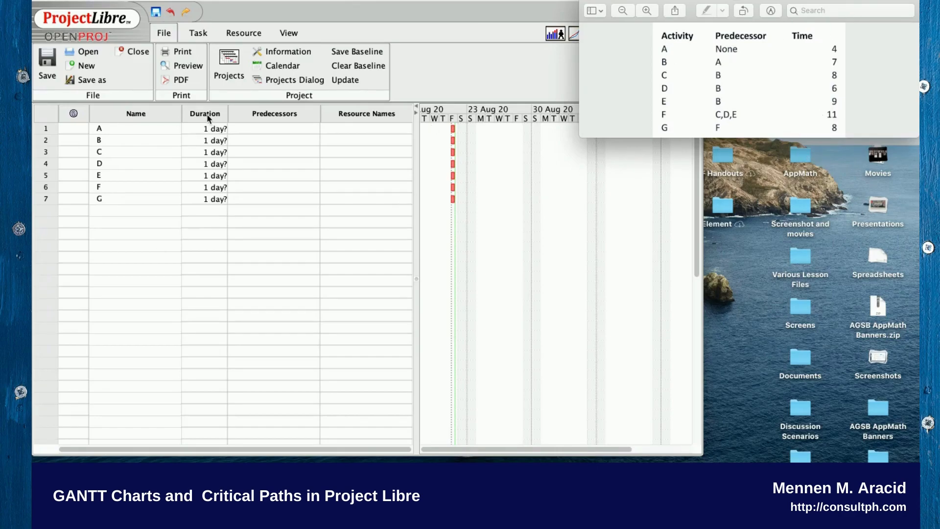
Enter durations 4, 7, 8, 6, 9, 11 and 8 days for tasks A–G
{"action": "left_click", "coordinate": [205, 113]}
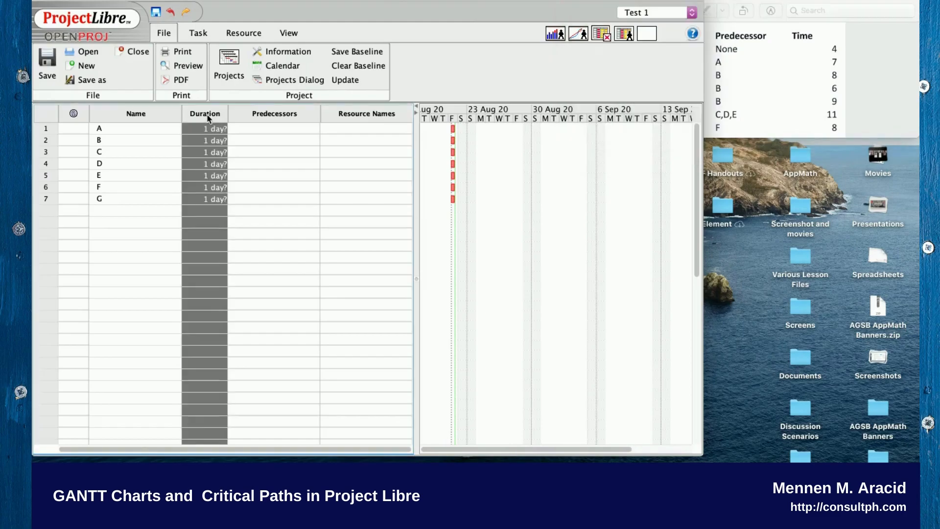
{"action": "mouse_move", "coordinate": [336, 235]}
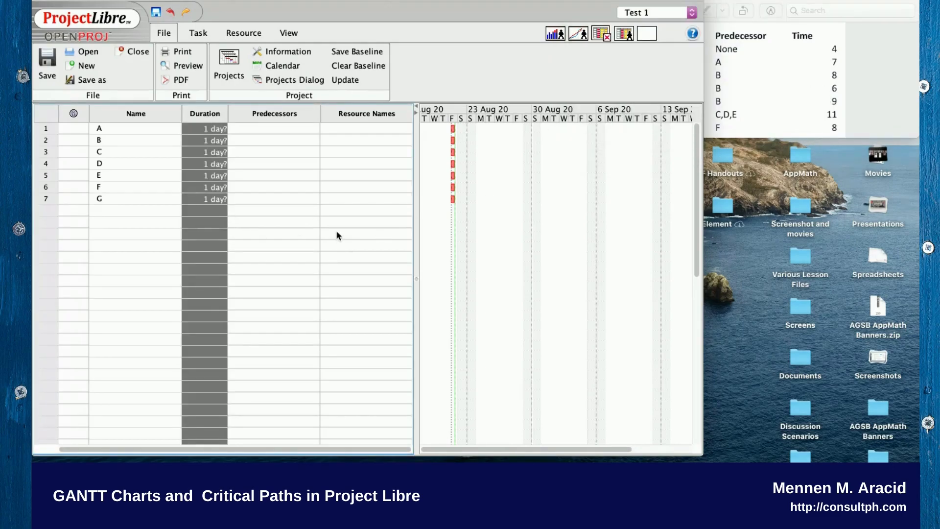
{"action": "left_click", "coordinate": [205, 128]}
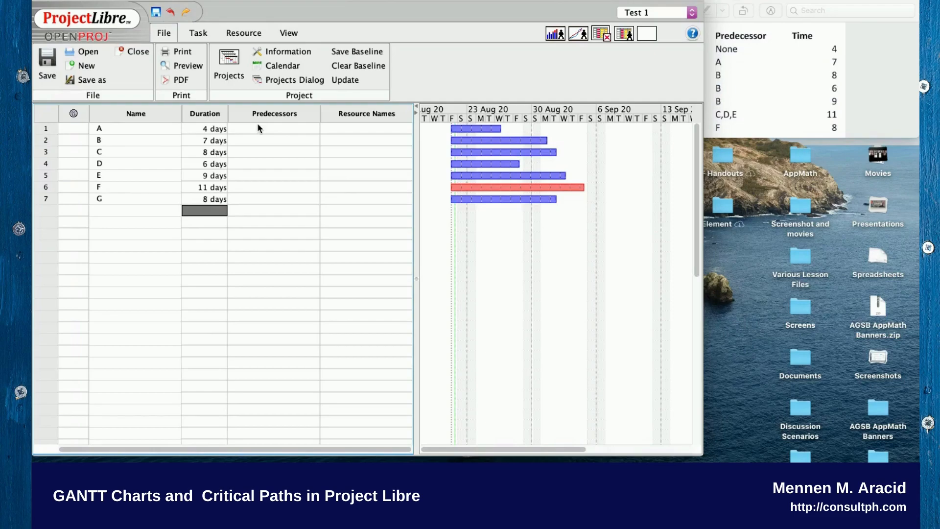
{"action": "mouse_move", "coordinate": [477, 198]}
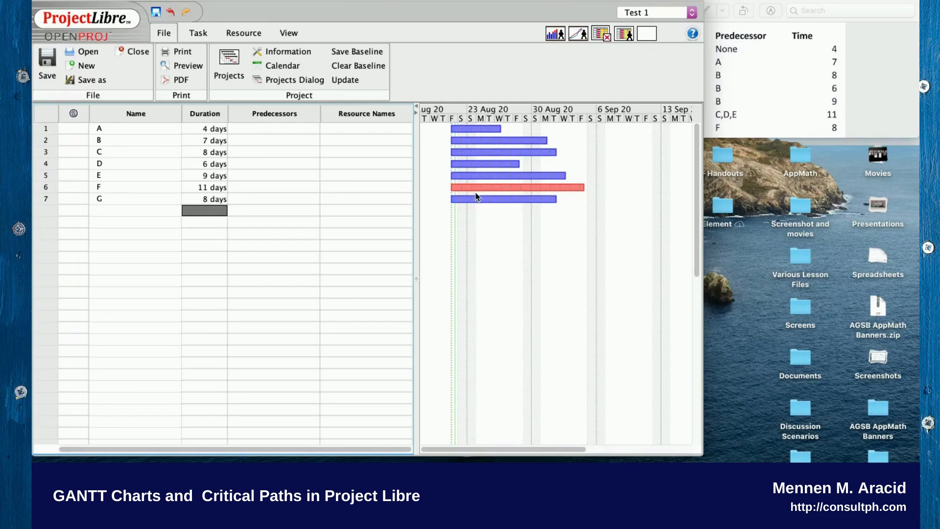
{"action": "mouse_move", "coordinate": [117, 185]}
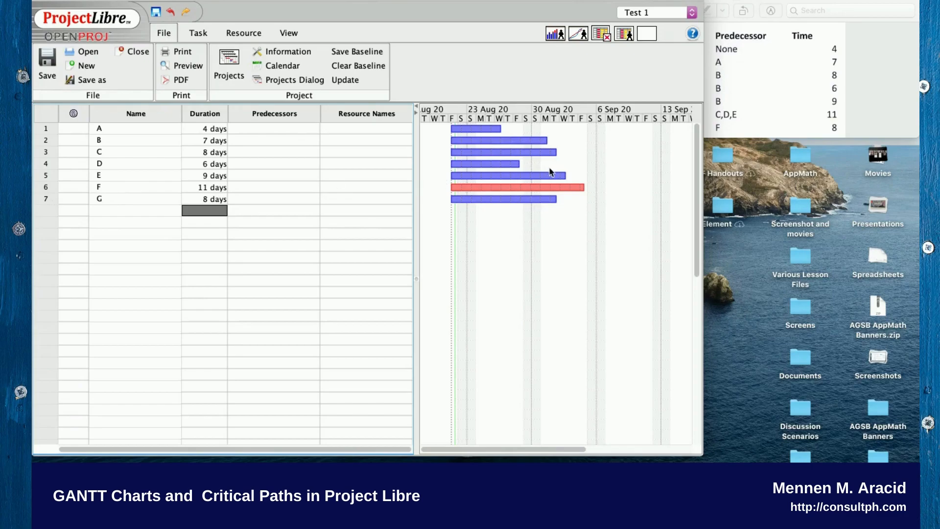
{"action": "mouse_move", "coordinate": [511, 194]}
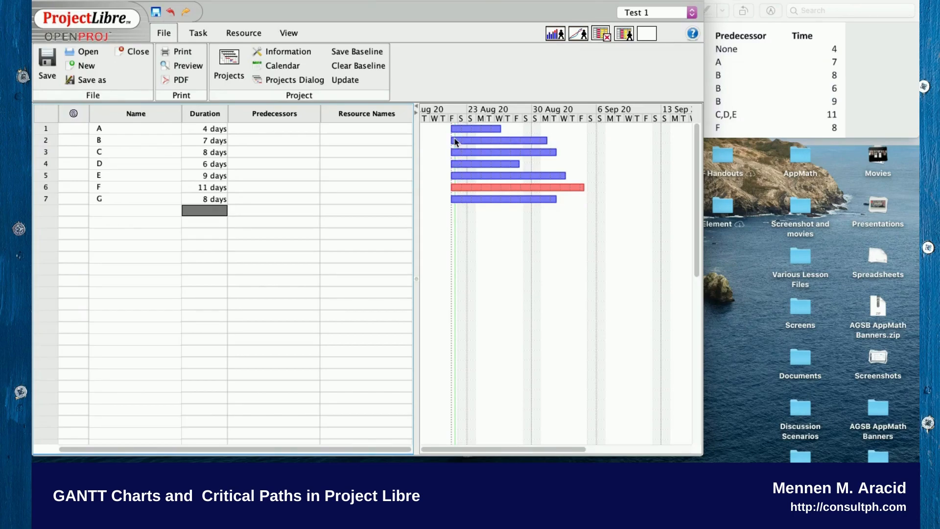
{"action": "mouse_move", "coordinate": [466, 189]}
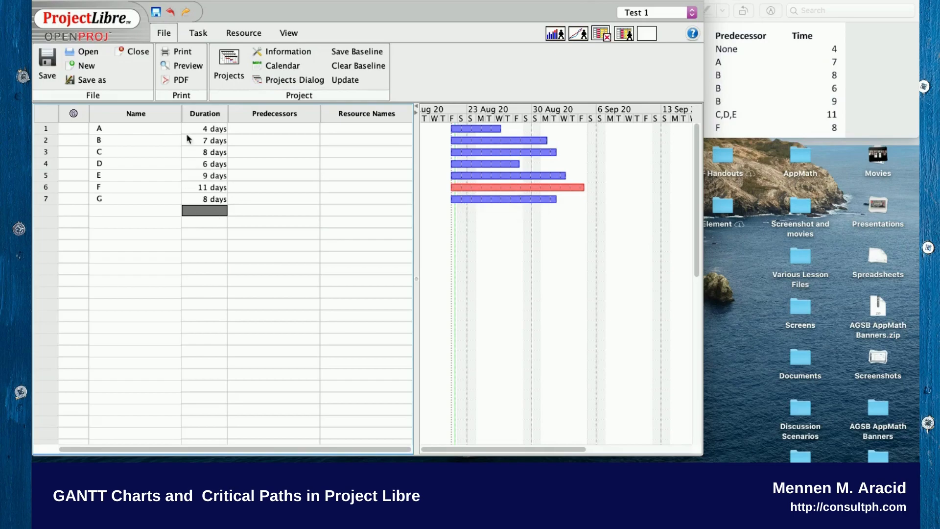
{"action": "mouse_move", "coordinate": [232, 223]}
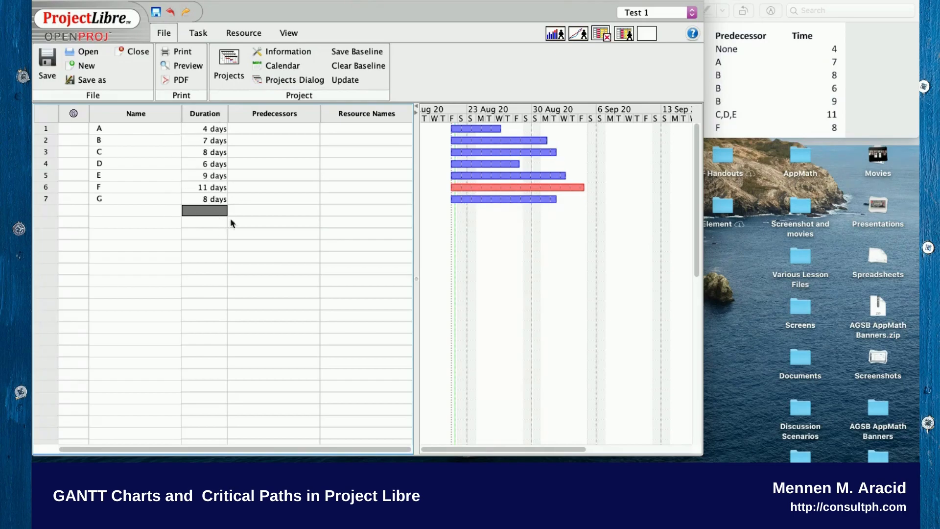
{"action": "mouse_move", "coordinate": [569, 192]}
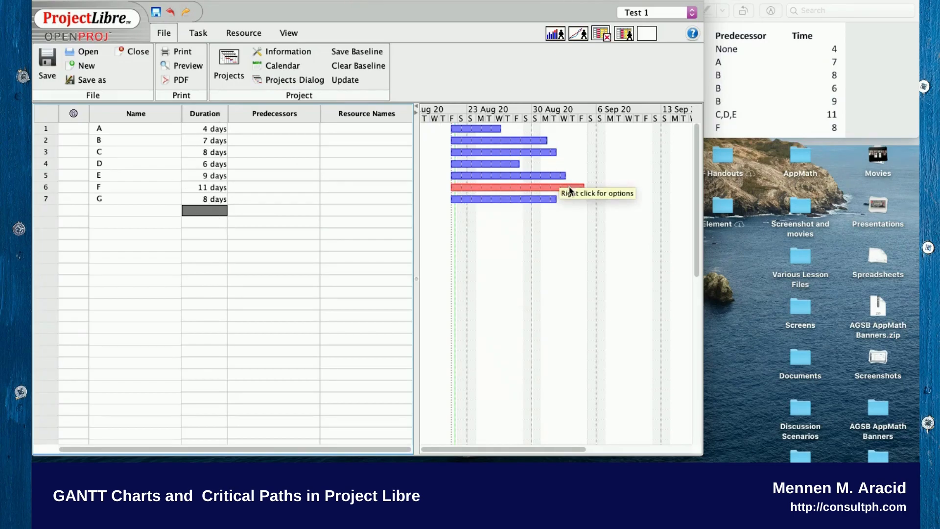
{"action": "mouse_move", "coordinate": [570, 193]}
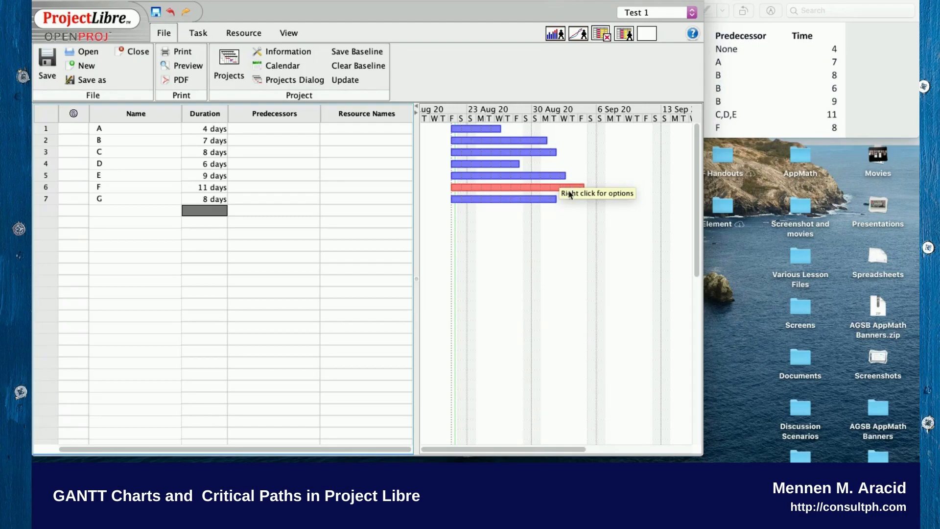
{"action": "mouse_move", "coordinate": [559, 258]}
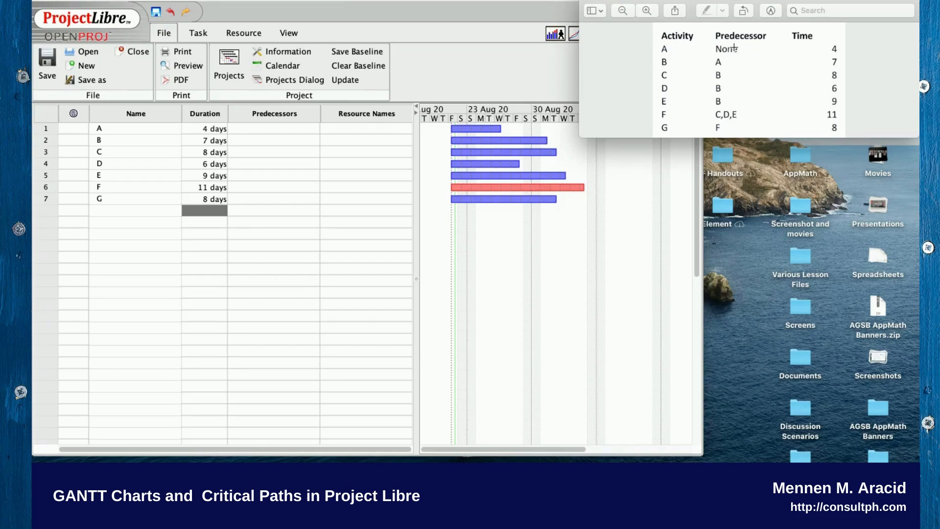
{"action": "mouse_move", "coordinate": [383, 124]}
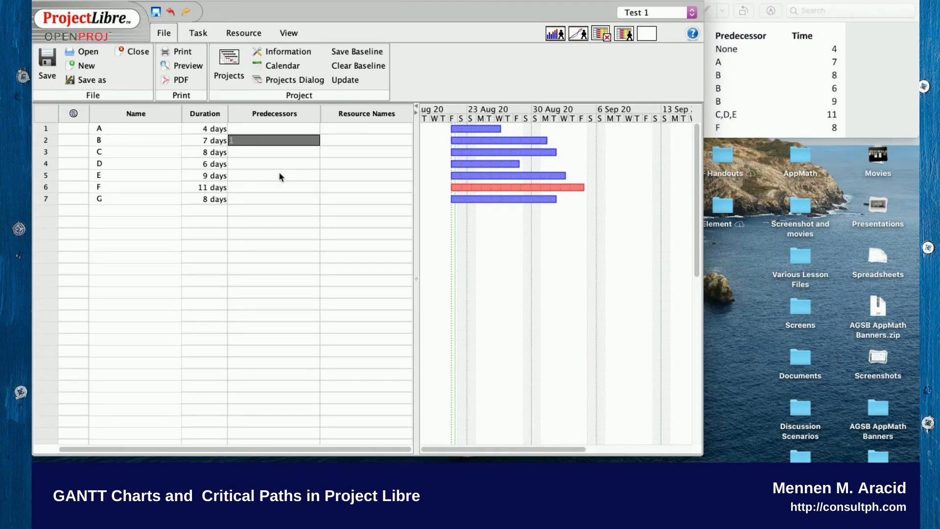
Enter predecessors: 1 for B, 2 for C–E, 3;4;5 for F, 6 for G
{"action": "type", "text": "1"}
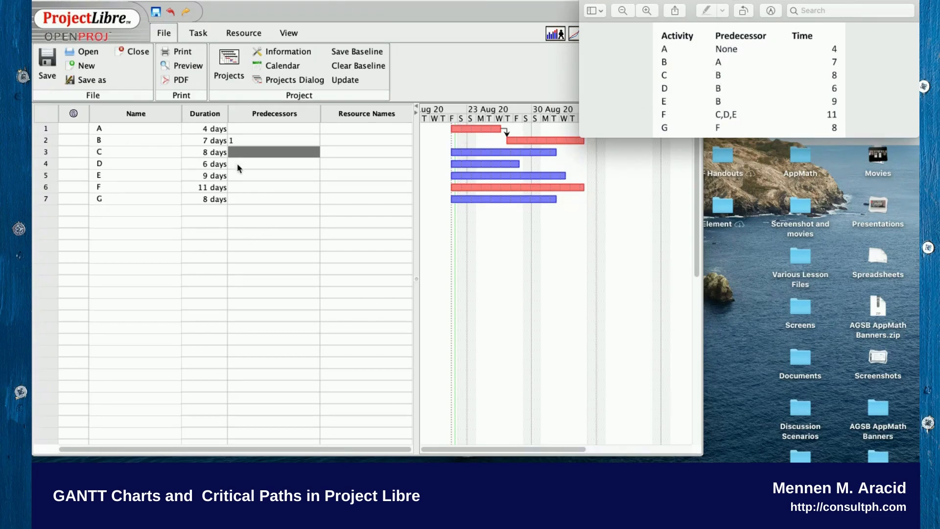
{"action": "mouse_move", "coordinate": [266, 97]}
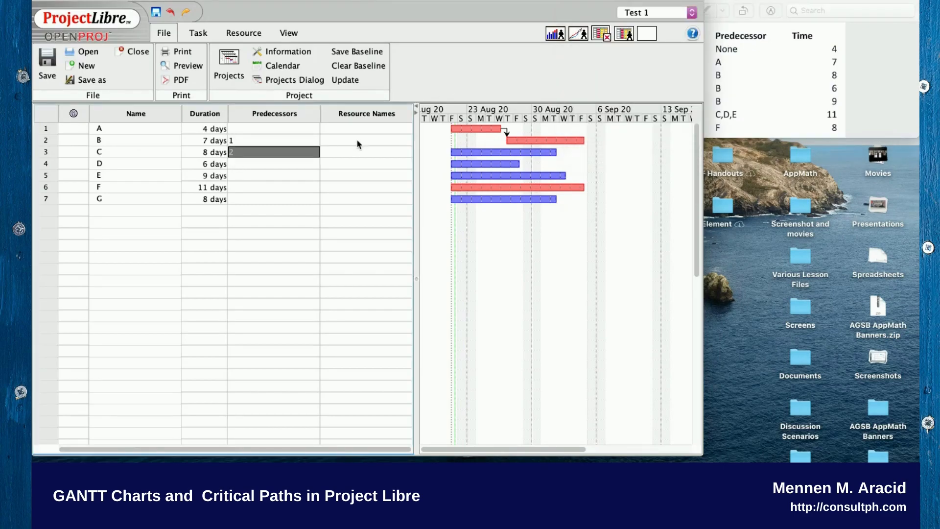
{"action": "type", "text": "2"}
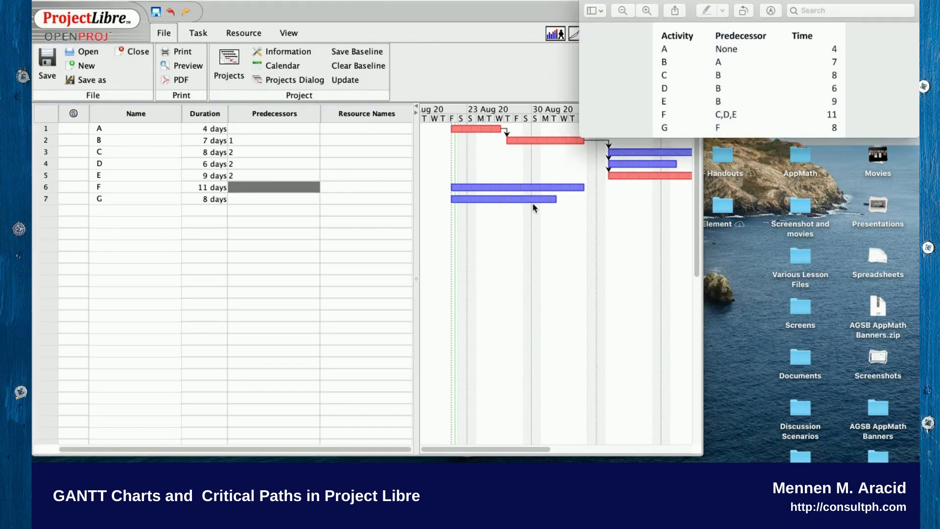
{"action": "mouse_move", "coordinate": [124, 163]}
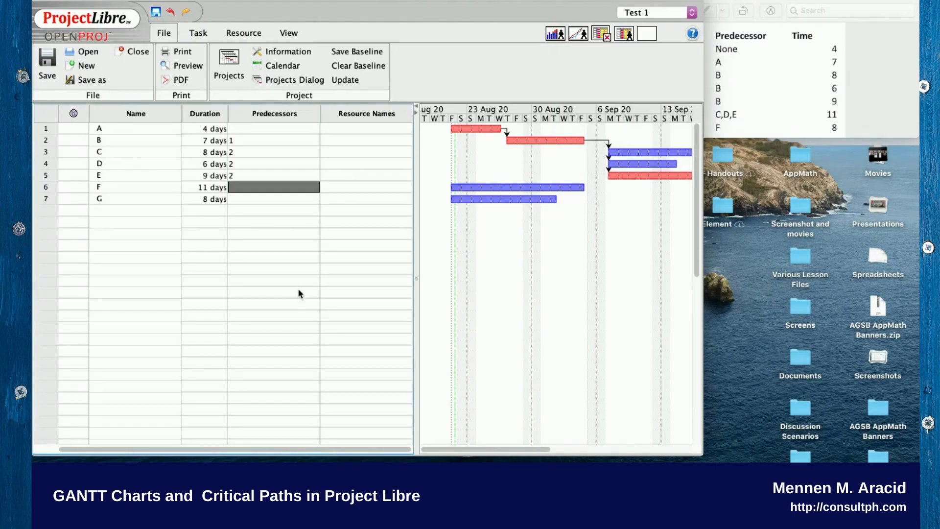
{"action": "type", "text": "3,4"}
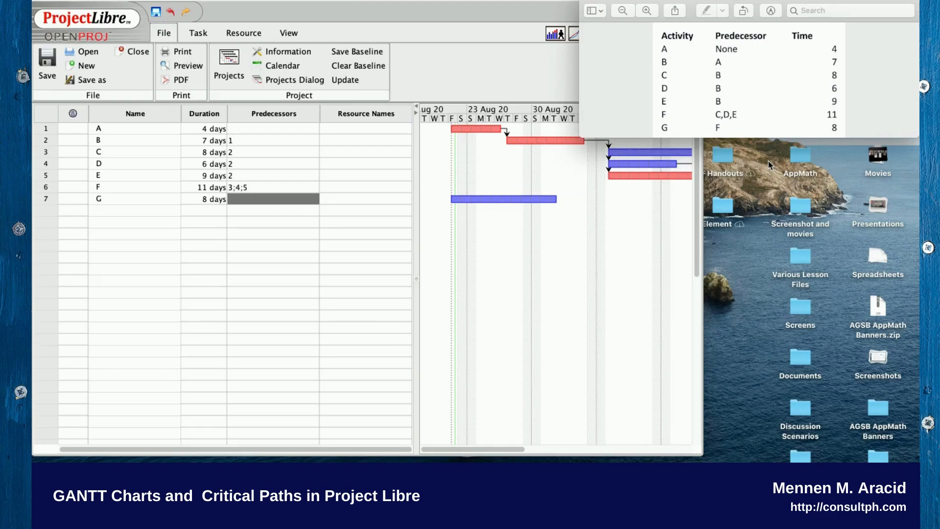
{"action": "mouse_move", "coordinate": [757, 139]}
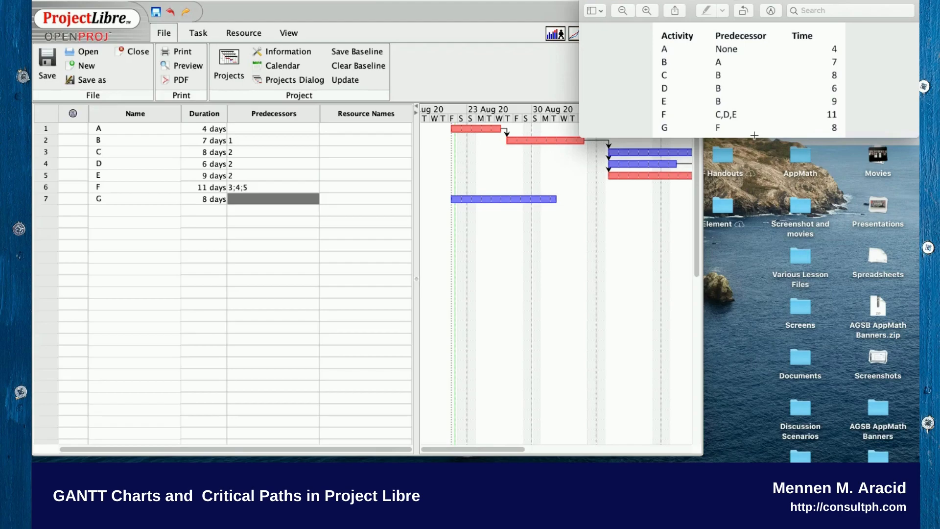
{"action": "mouse_move", "coordinate": [740, 139]}
{"action": "type", "text": "6"}
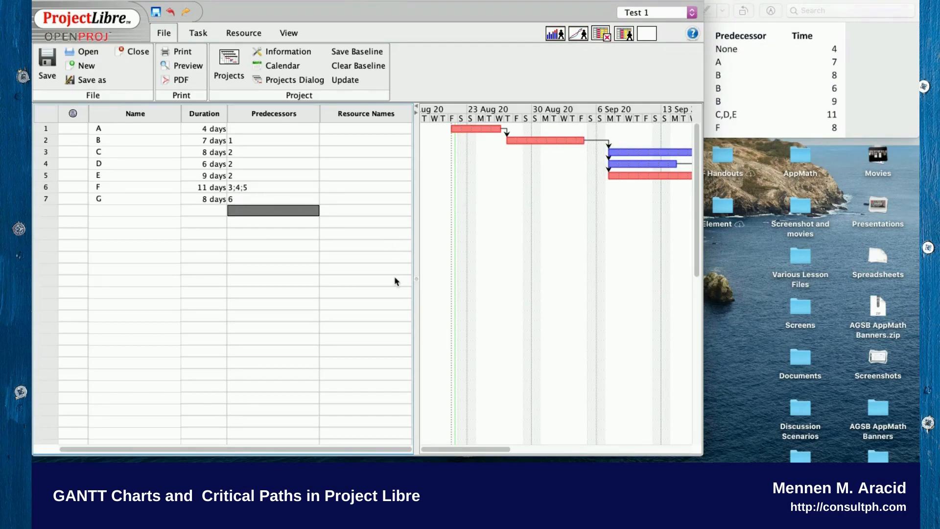
{"action": "mouse_move", "coordinate": [413, 227]}
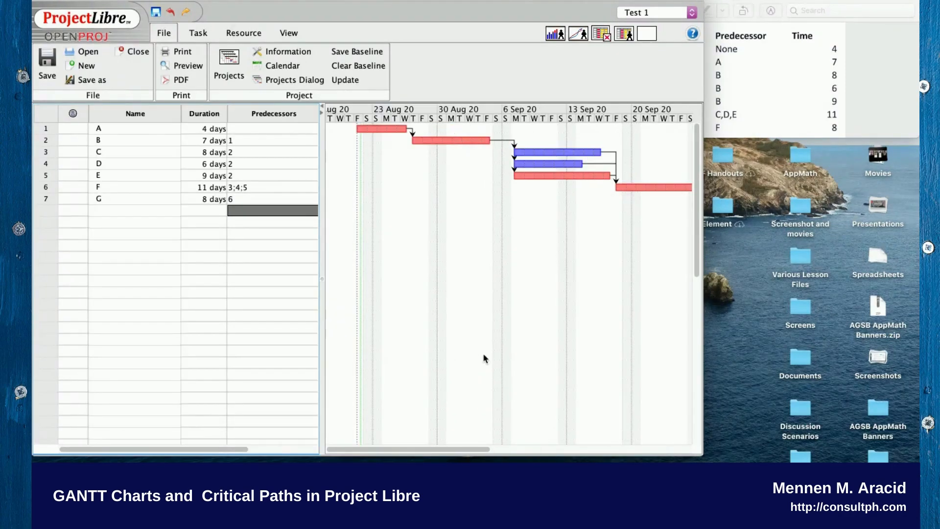
{"action": "mouse_move", "coordinate": [336, 90]}
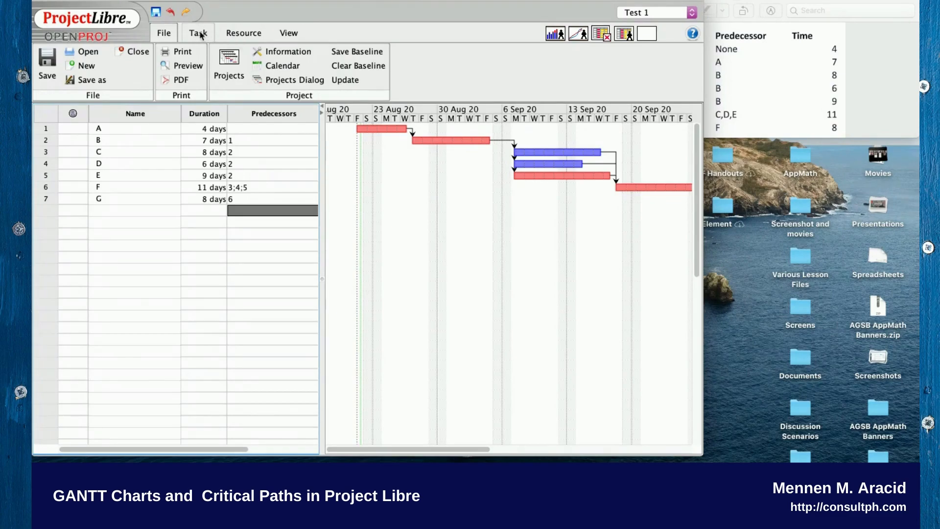
Zoom out the Gantt chart to show the whole schedule through mid-October
{"action": "left_click", "coordinate": [198, 32]}
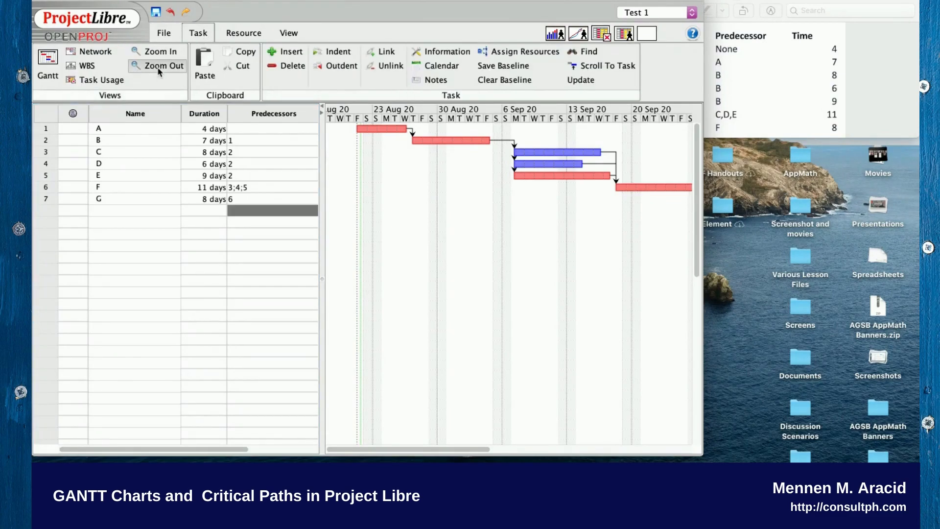
{"action": "left_click", "coordinate": [156, 66]}
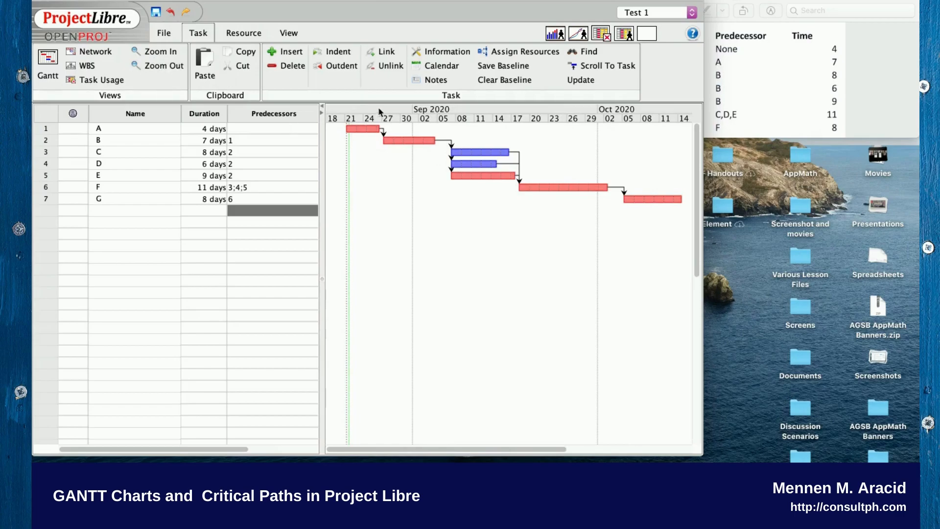
{"action": "mouse_move", "coordinate": [576, 230]}
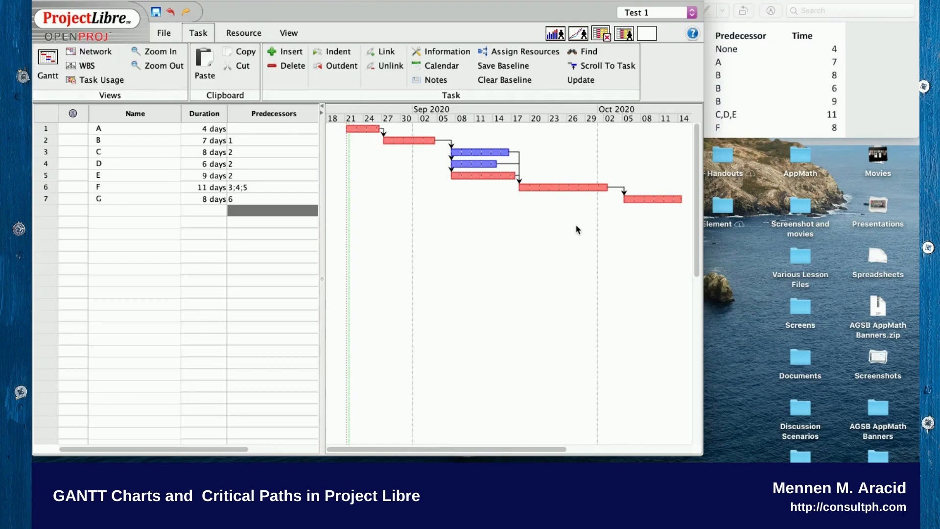
{"action": "mouse_move", "coordinate": [574, 206]}
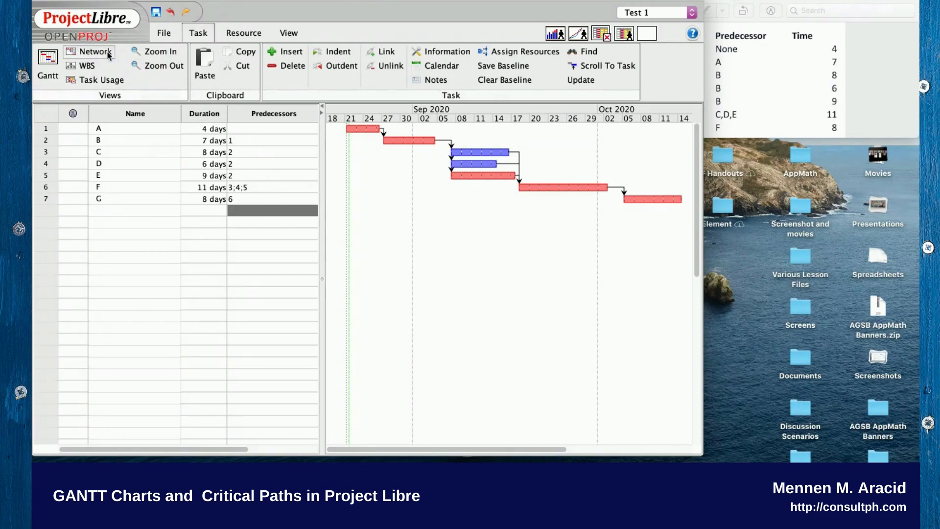
{"action": "mouse_move", "coordinate": [93, 50]}
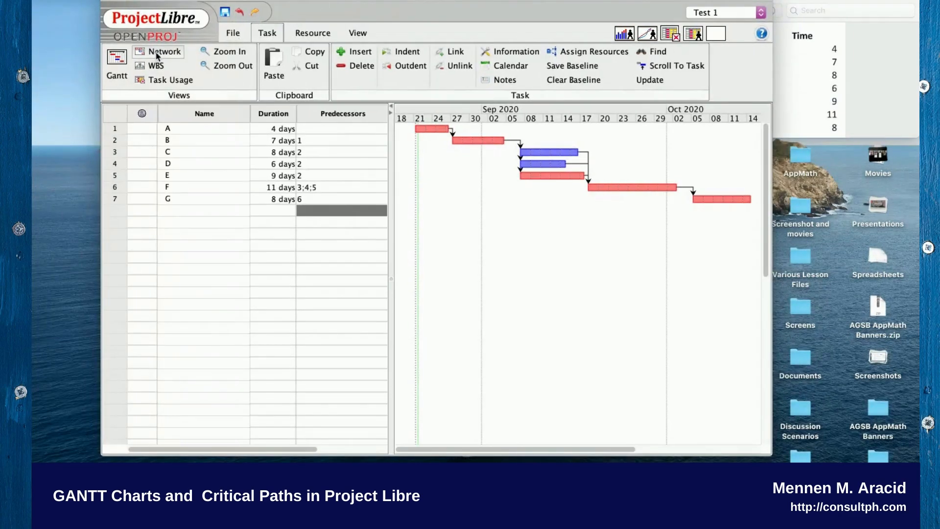
Display the network diagram, zoomed out to show critical path A-B-E-F-G
{"action": "left_click", "coordinate": [164, 51]}
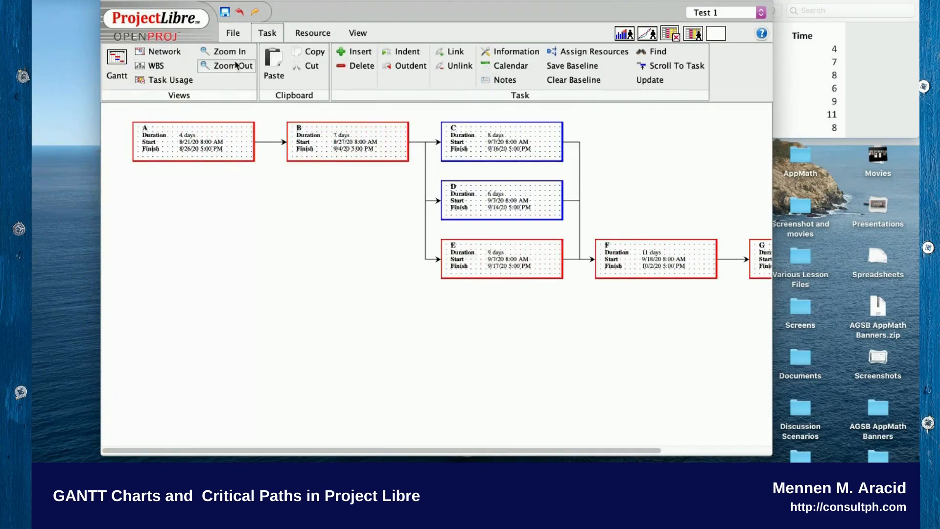
{"action": "left_click", "coordinate": [230, 66]}
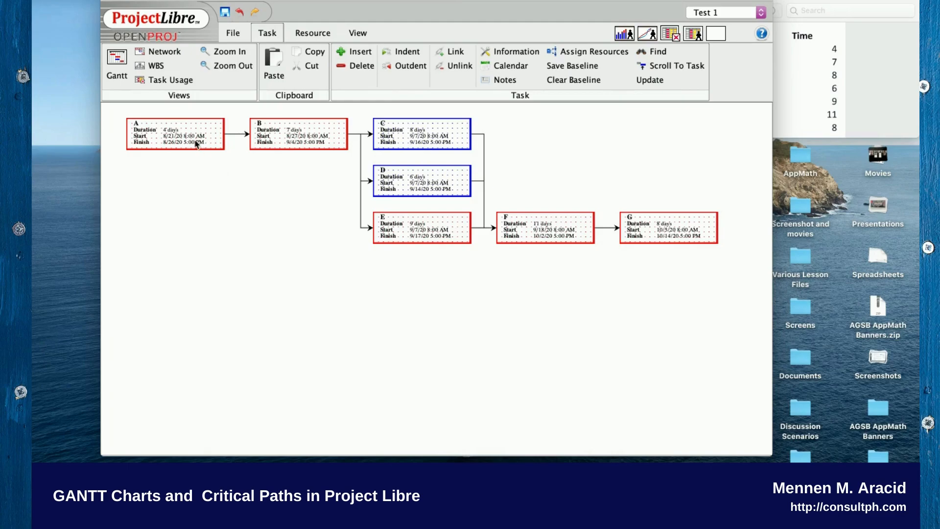
{"action": "mouse_move", "coordinate": [534, 238]}
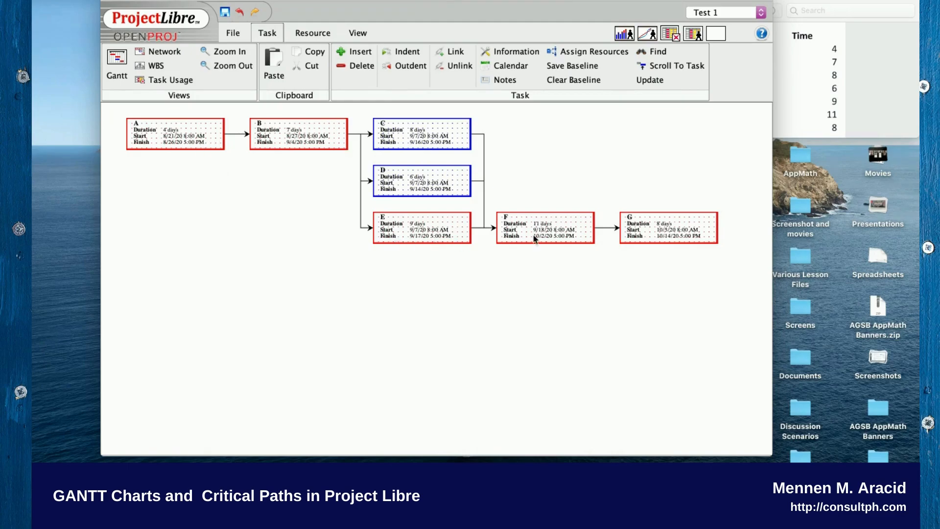
{"action": "mouse_move", "coordinate": [694, 365]}
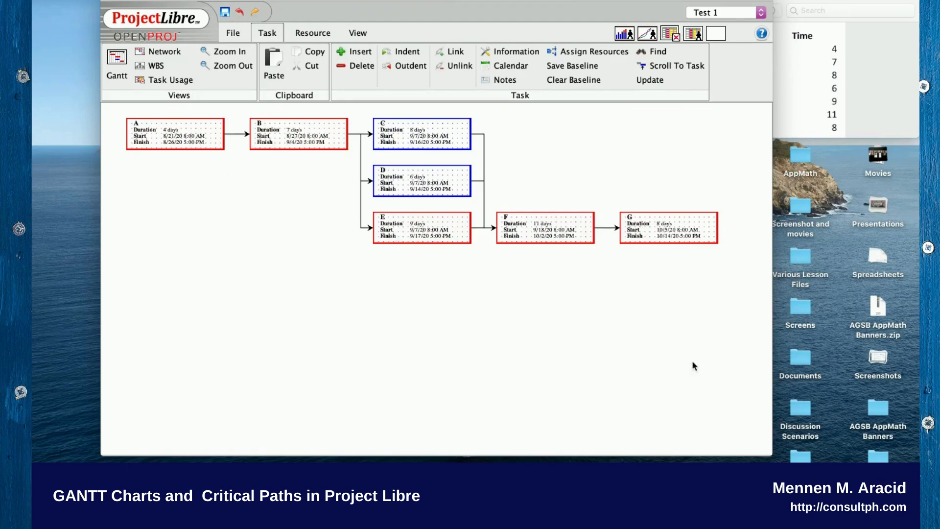
{"action": "mouse_move", "coordinate": [658, 376]}
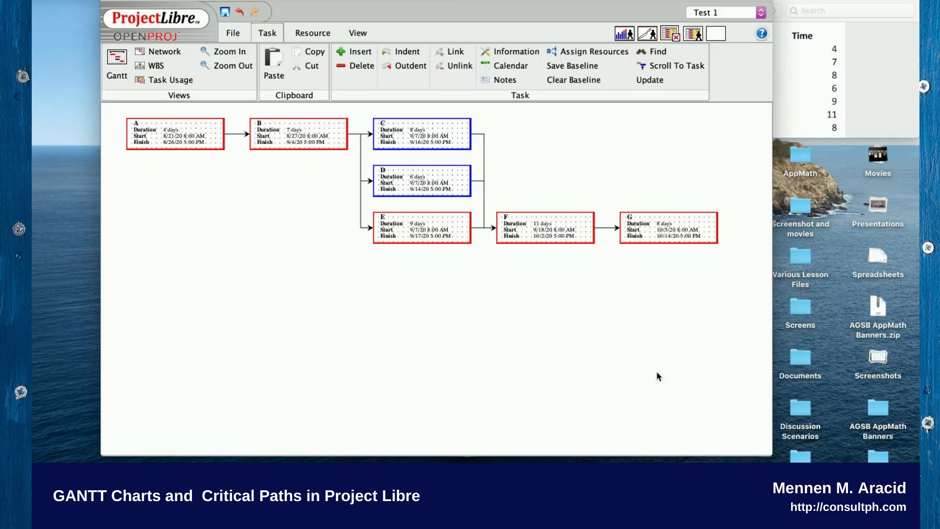
{"action": "mouse_move", "coordinate": [470, 400]}
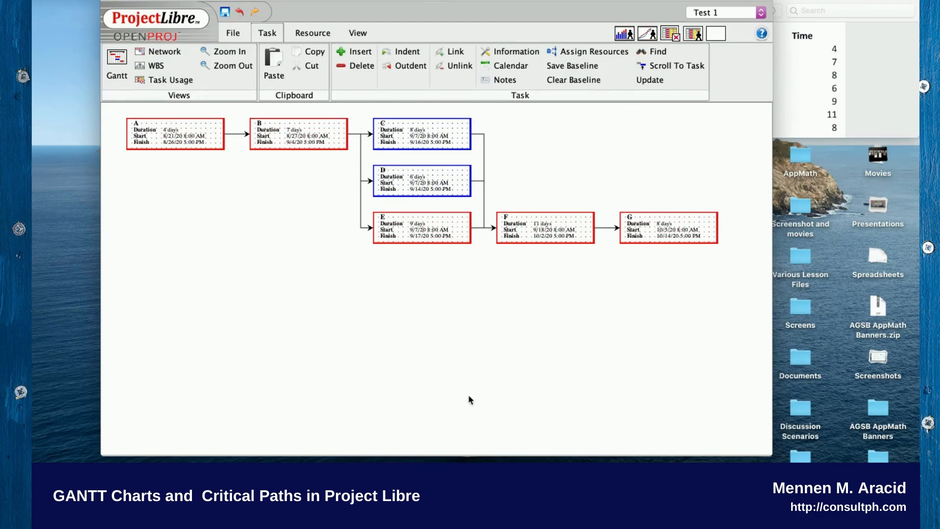